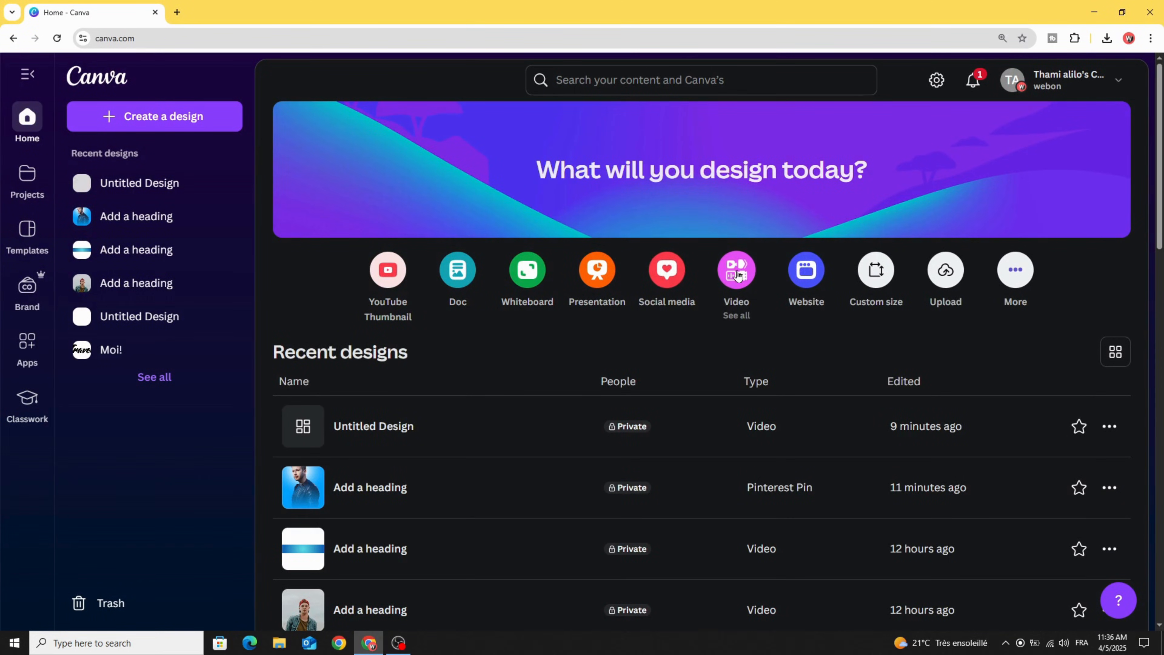
# Create a new blank Video (Landscape) 1920 × 1080 design from the home page.
pyautogui.click(155, 116)
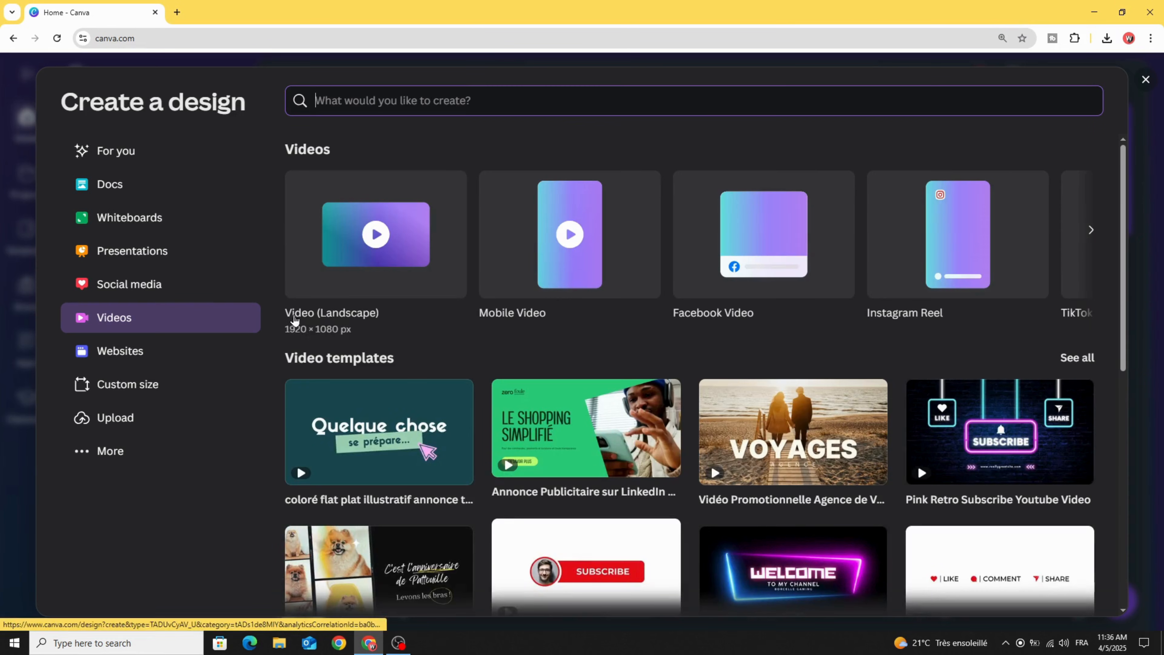
pyautogui.moveTo(364, 238)
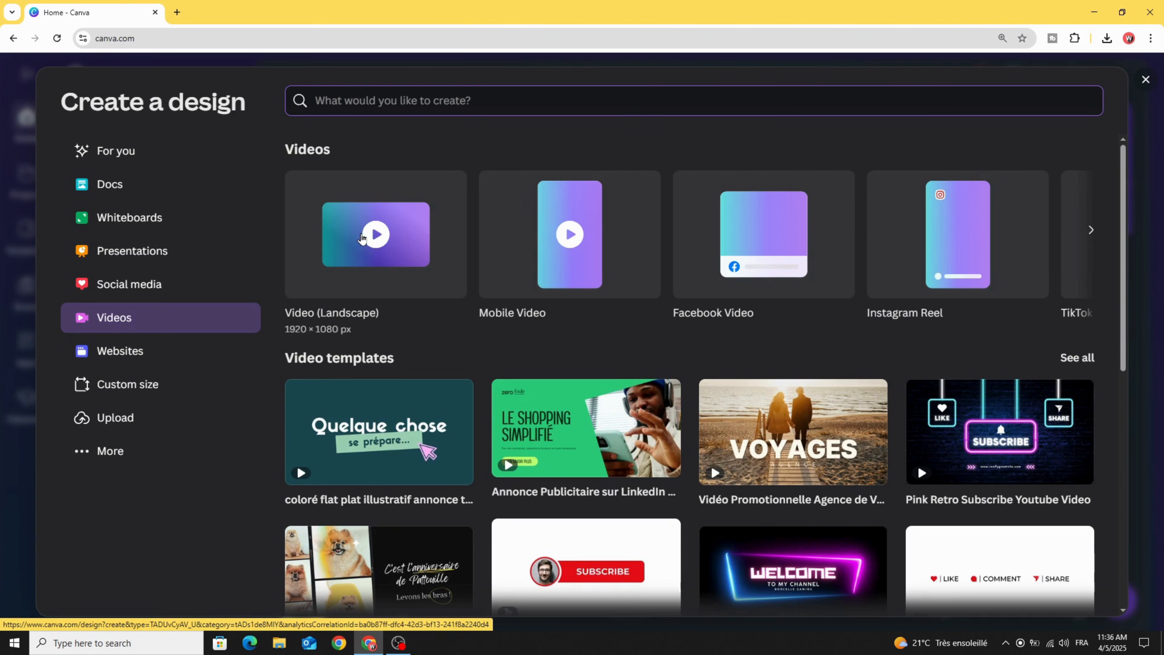
pyautogui.click(374, 234)
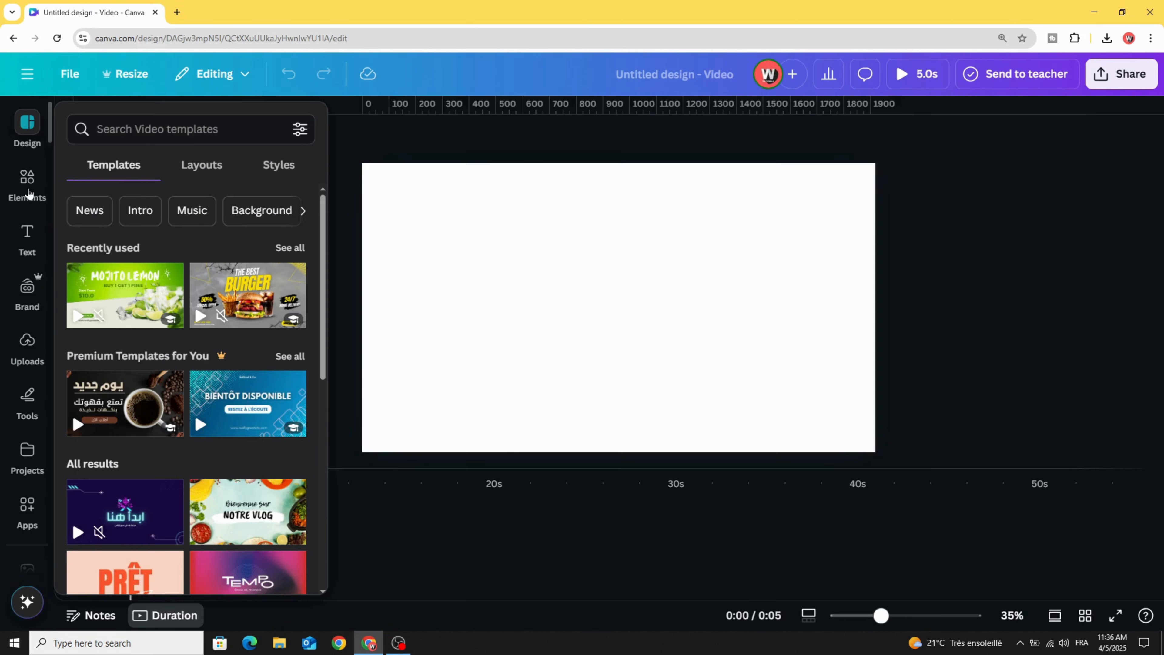
# Add a circle from Elements > Shapes and enlarge it to fill most of the page height.
pyautogui.click(27, 182)
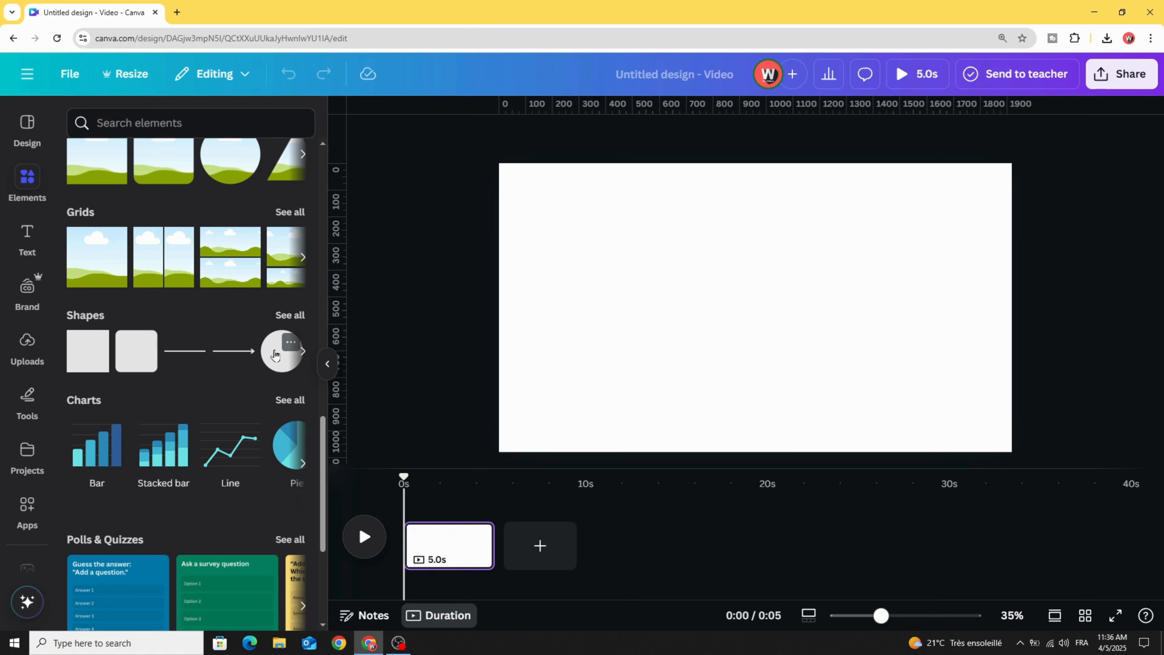
pyautogui.click(280, 350)
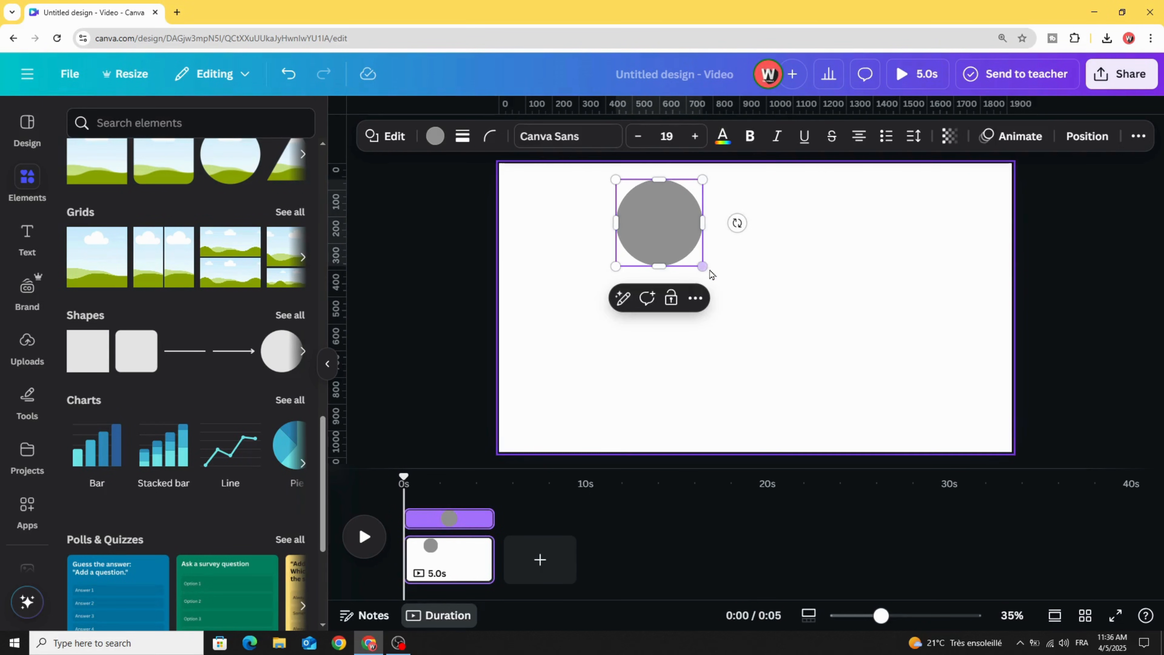
pyautogui.moveTo(701, 265); pyautogui.dragTo(852, 416)
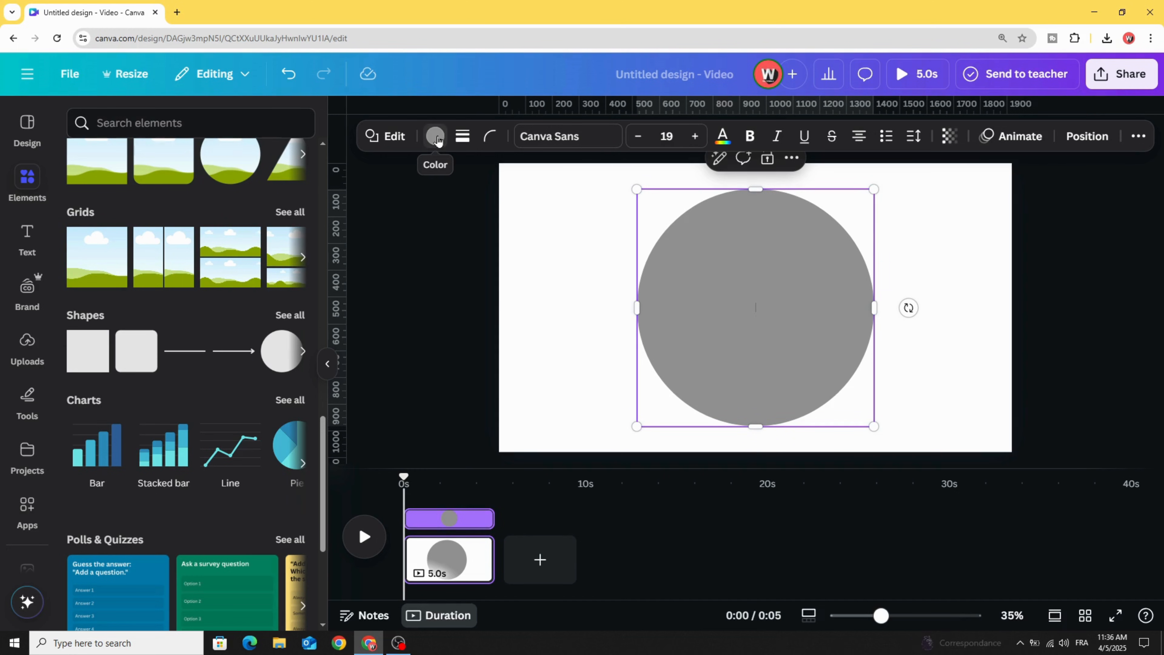
# Recolour the circle with a blue gradient set to the radial style.
pyautogui.click(435, 136)
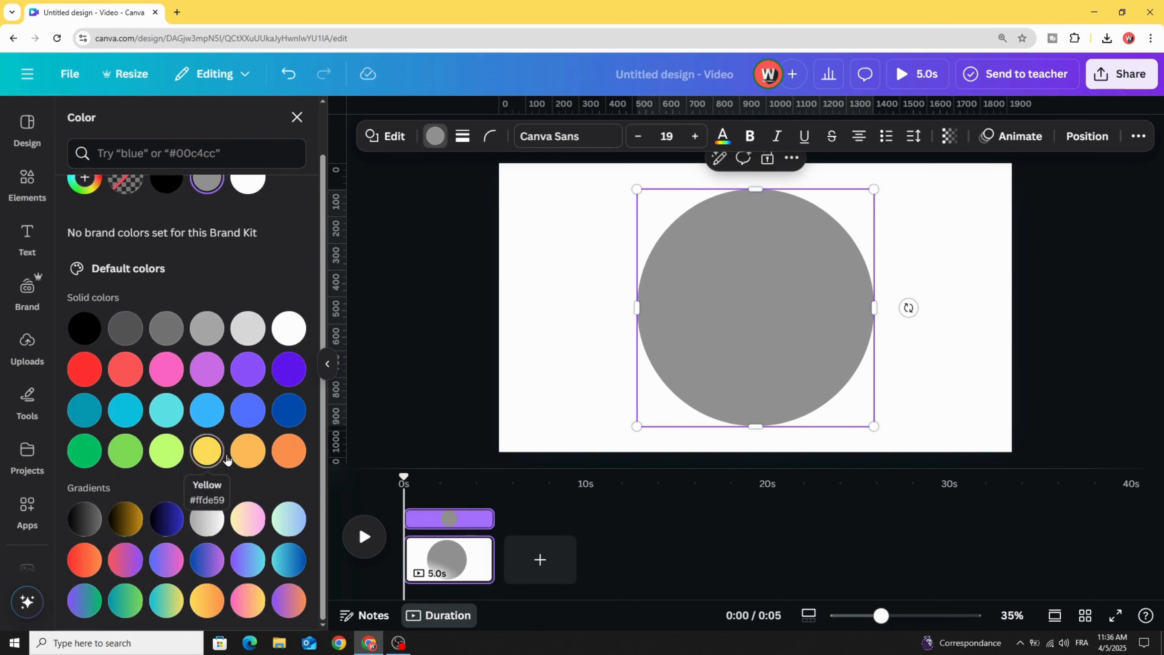
pyautogui.moveTo(290, 540)
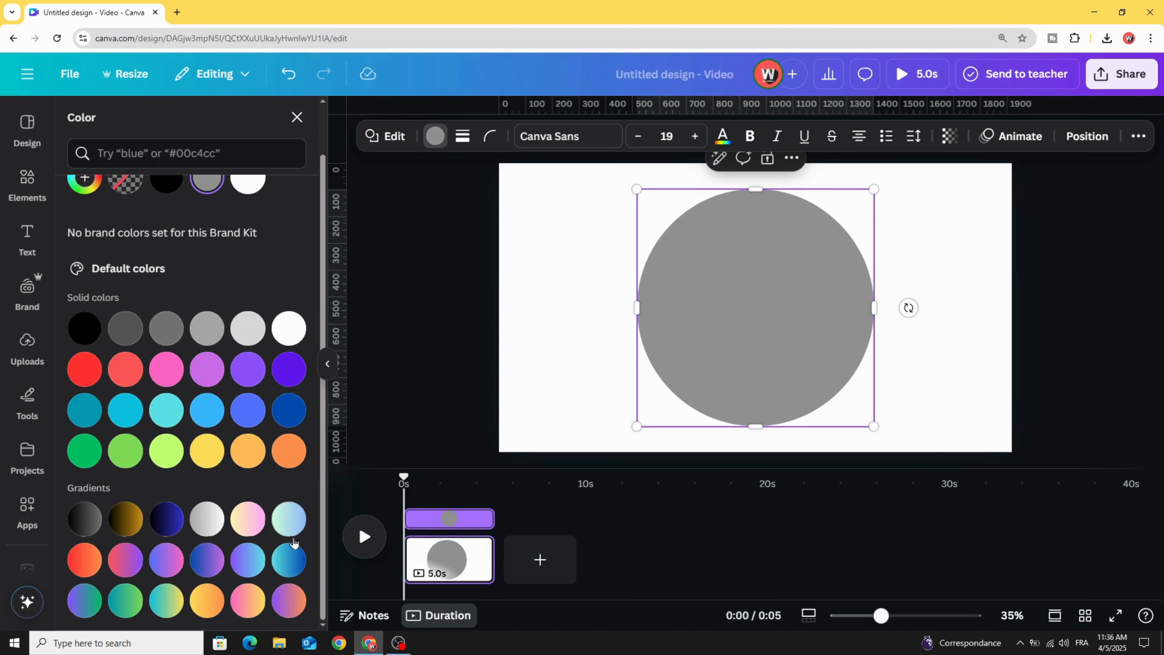
pyautogui.moveTo(287, 561)
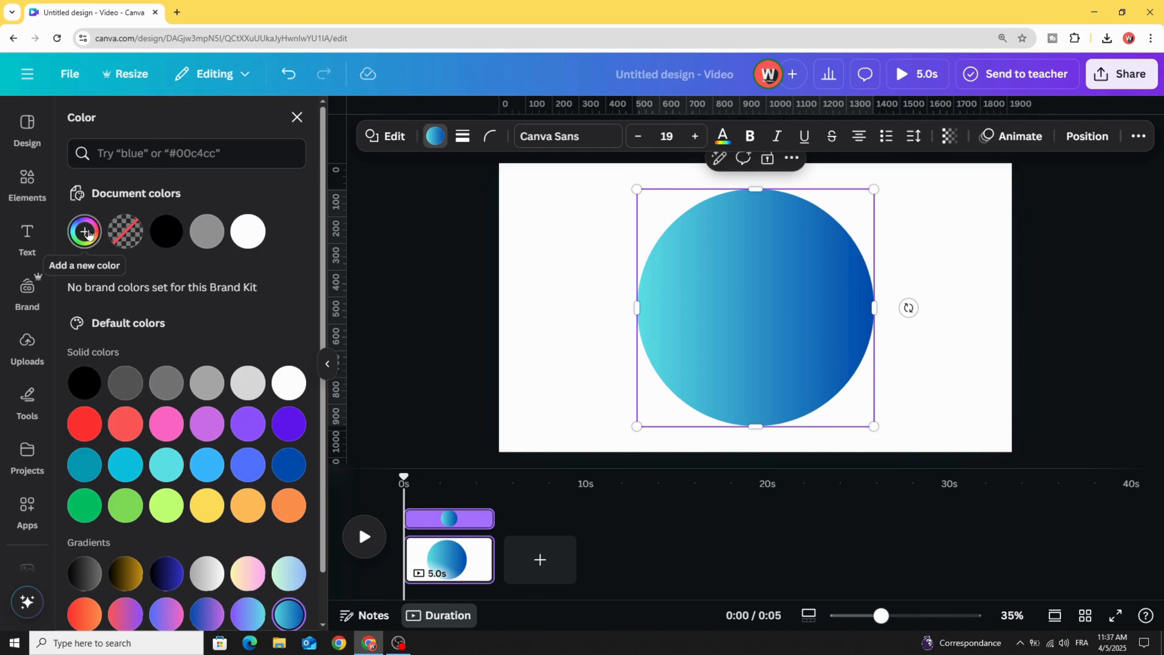
pyautogui.click(85, 232)
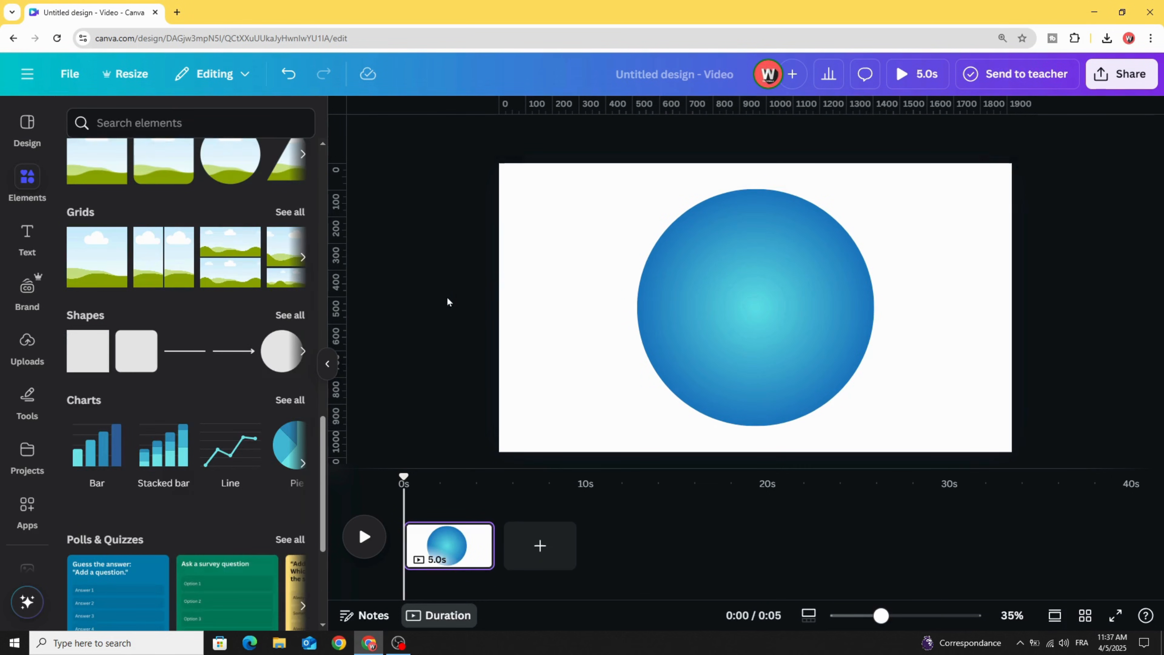
pyautogui.moveTo(882, 616); pyautogui.dragTo(874, 616)
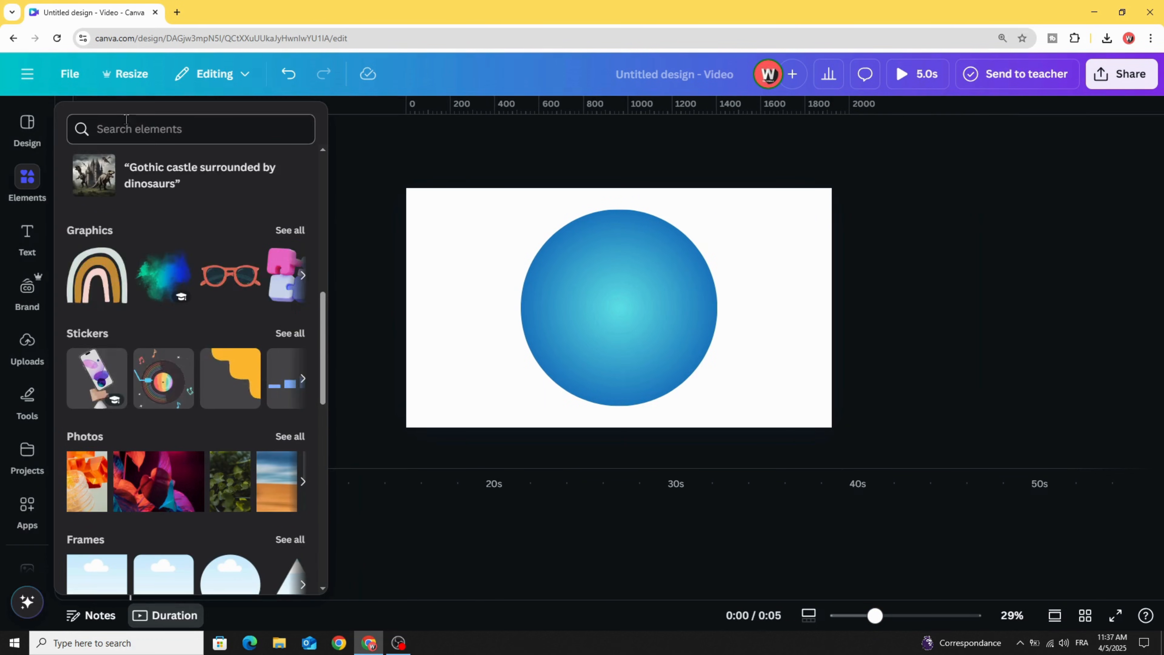
# Search Elements for 'circle hole' and add the square graphic with a circular hole.
pyautogui.write('circle hole')
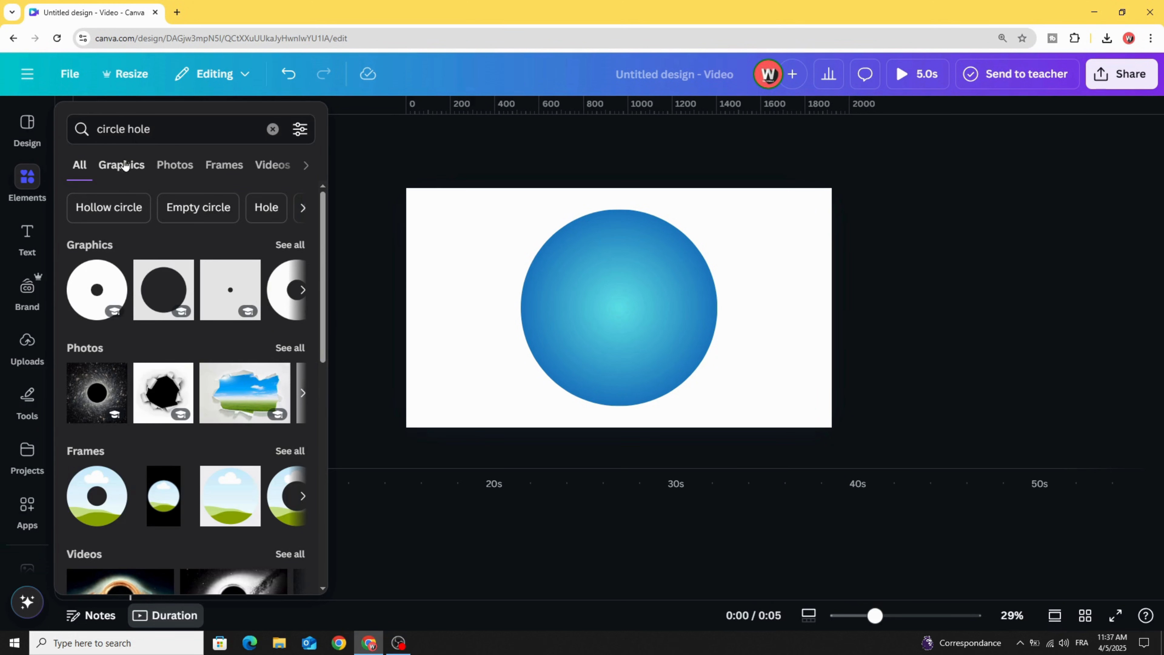
pyautogui.click(122, 165)
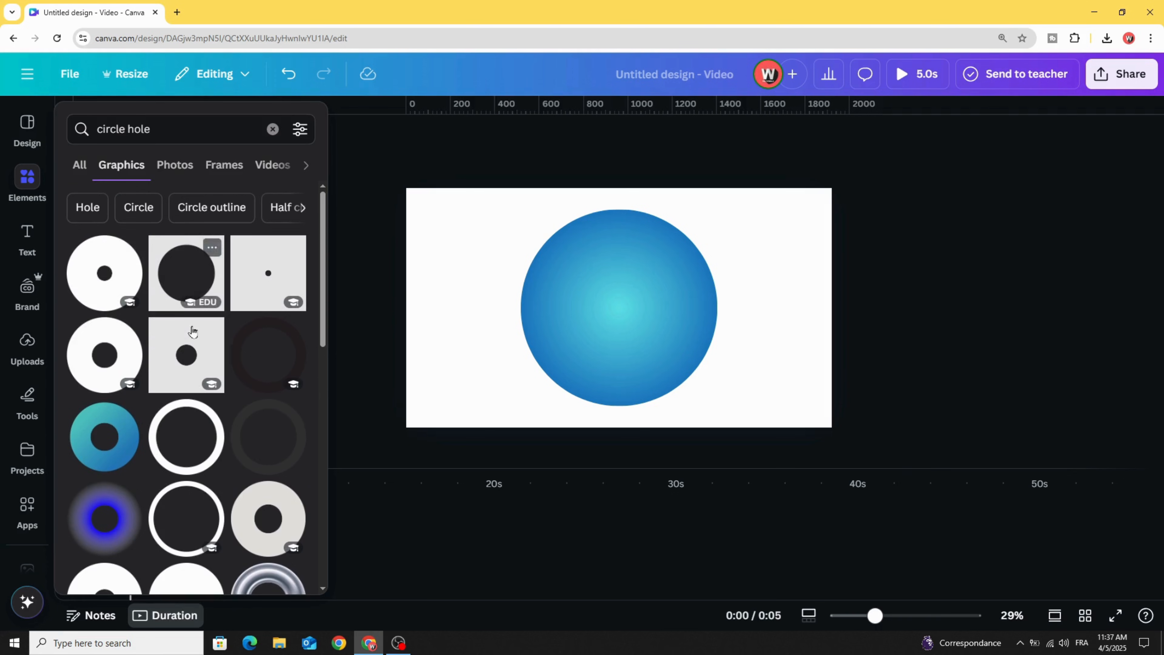
pyautogui.click(211, 329)
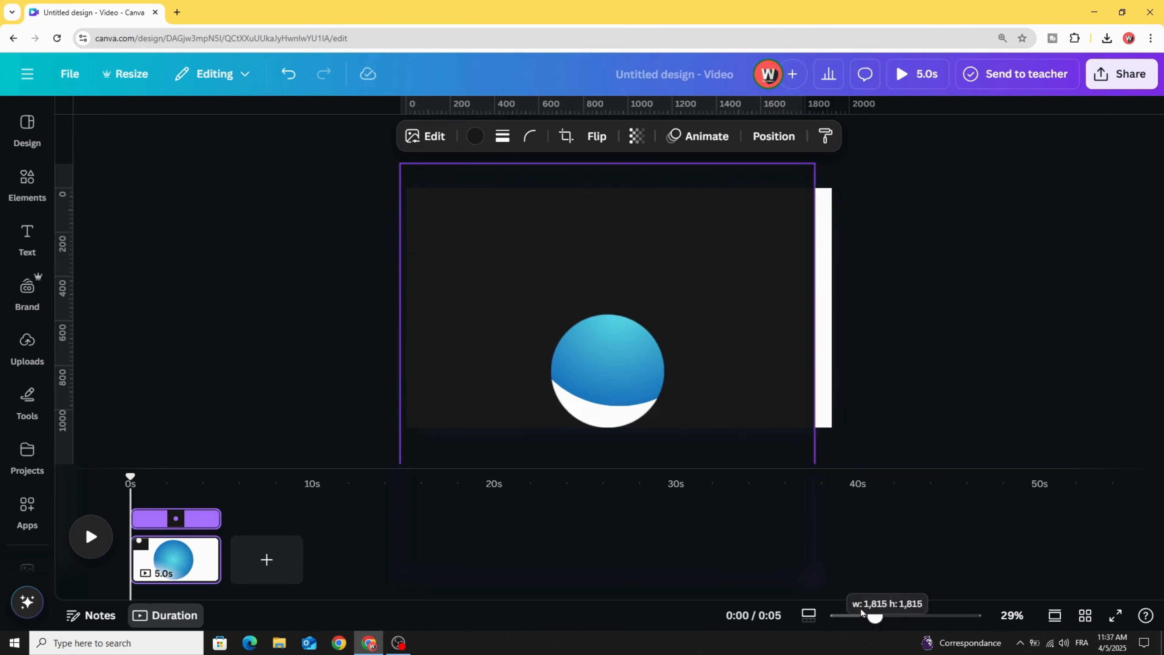
# Position the graphic so its hole sits exactly around the blue circle and colour it white.
pyautogui.moveTo(874, 614); pyautogui.dragTo(849, 615)
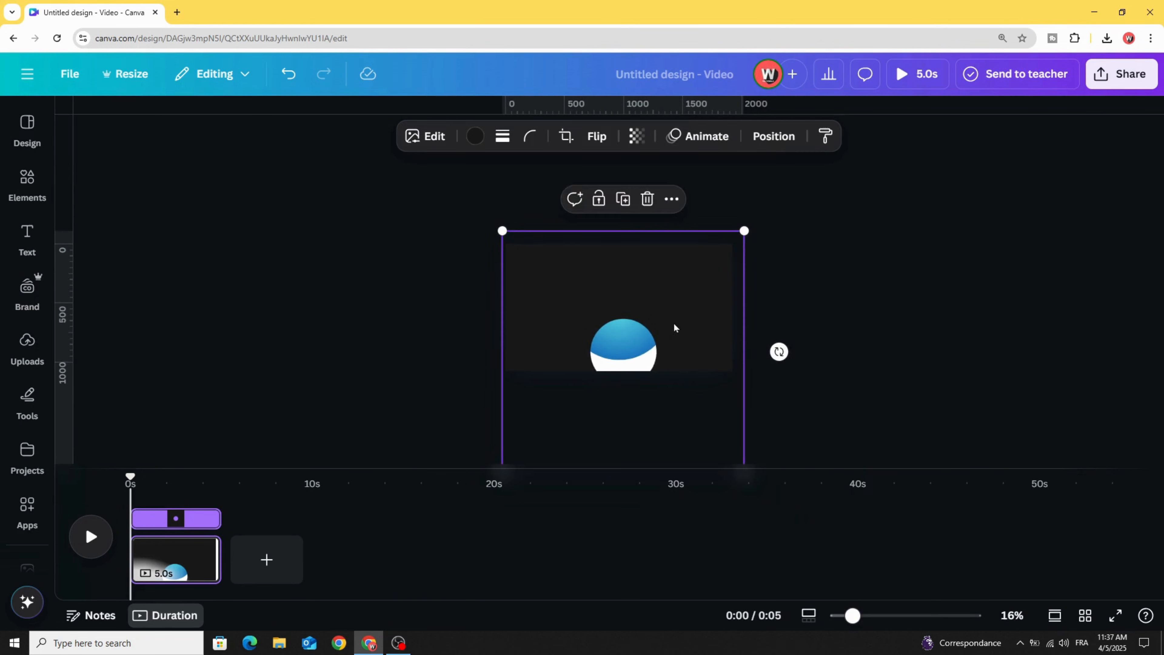
pyautogui.moveTo(743, 231); pyautogui.dragTo(767, 183)
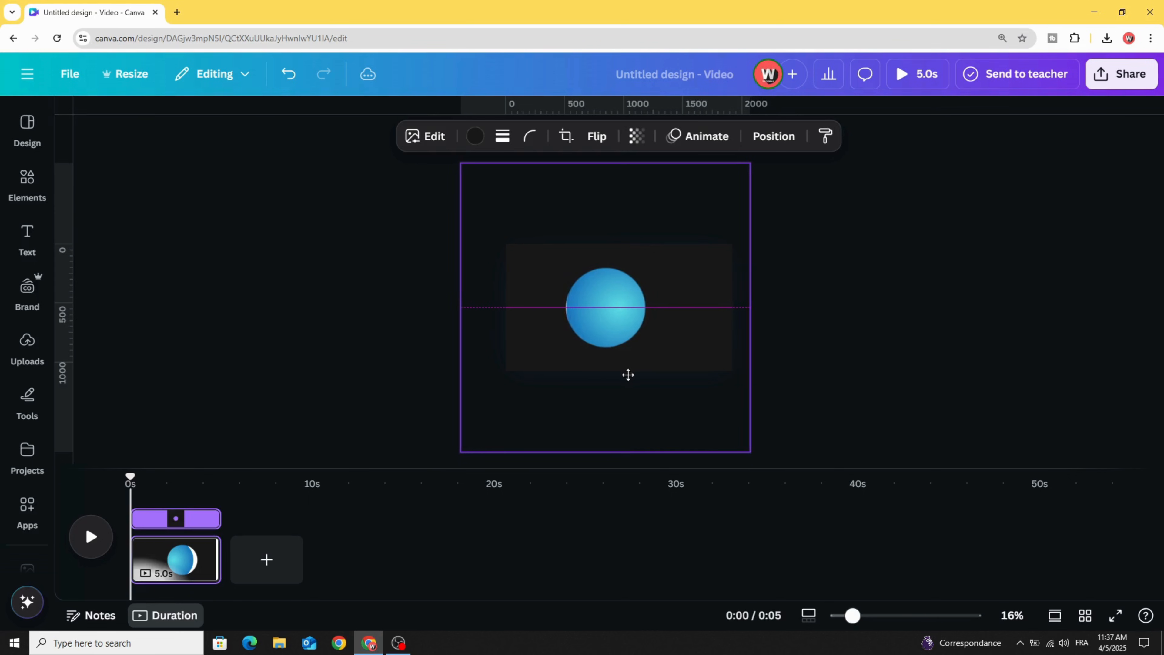
pyautogui.moveTo(605, 307); pyautogui.dragTo(619, 307)
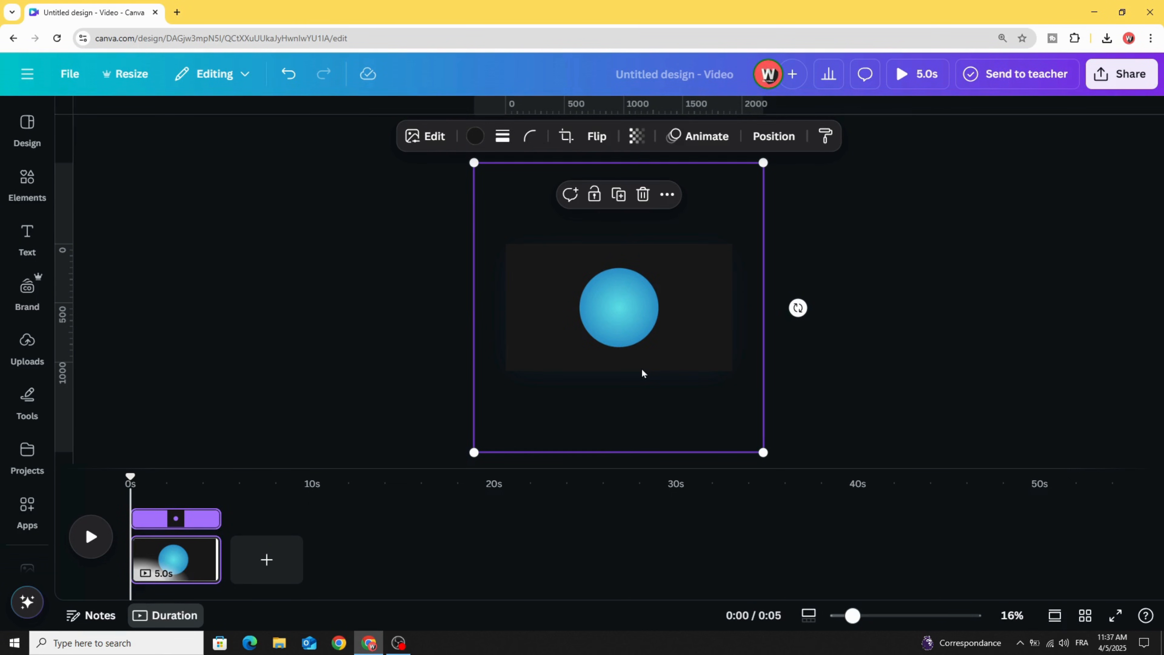
pyautogui.click(474, 136)
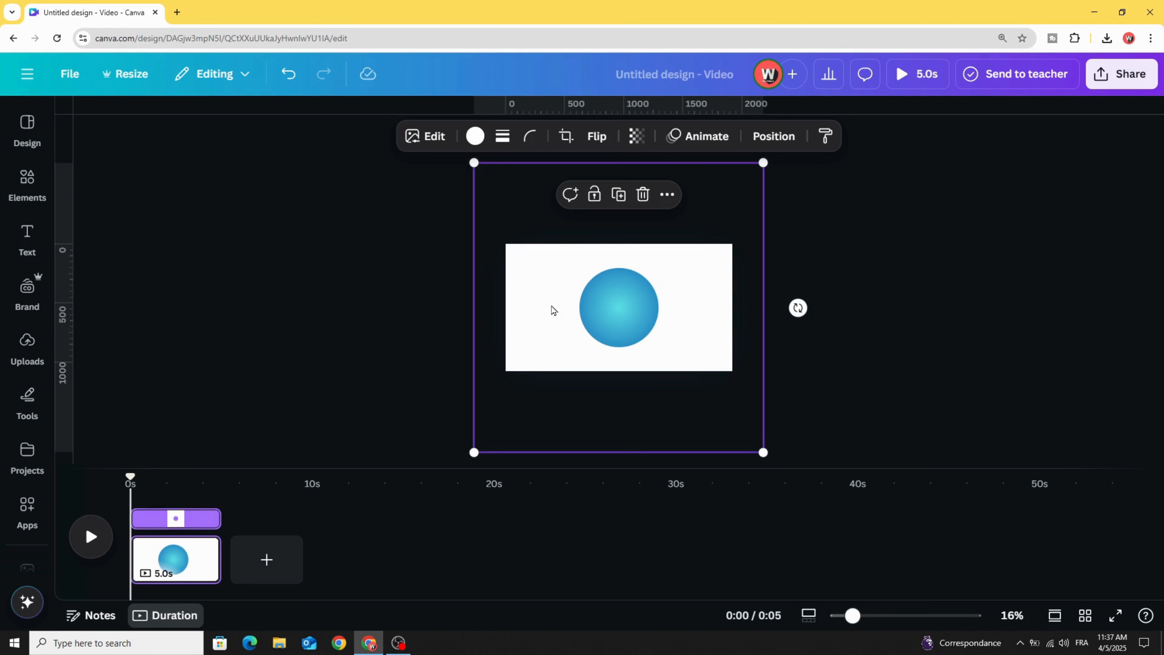
pyautogui.click(26, 345)
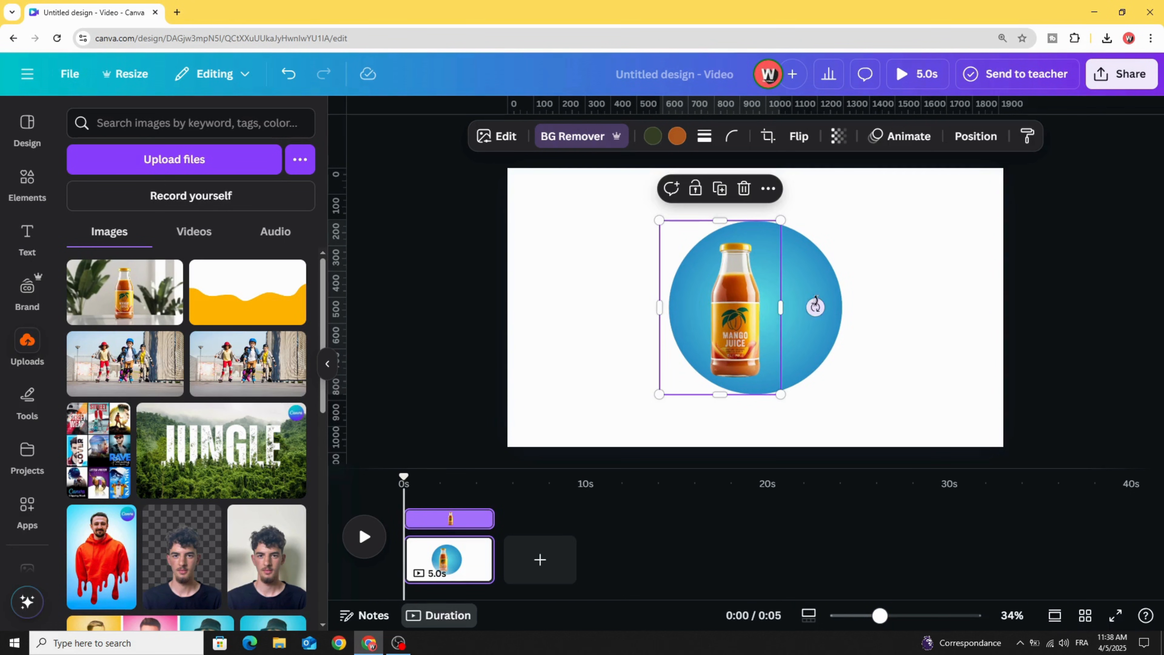
# Enlarge the mango juice bottle so its top extends past the blue circle's edge.
pyautogui.moveTo(814, 306); pyautogui.dragTo(807, 249)
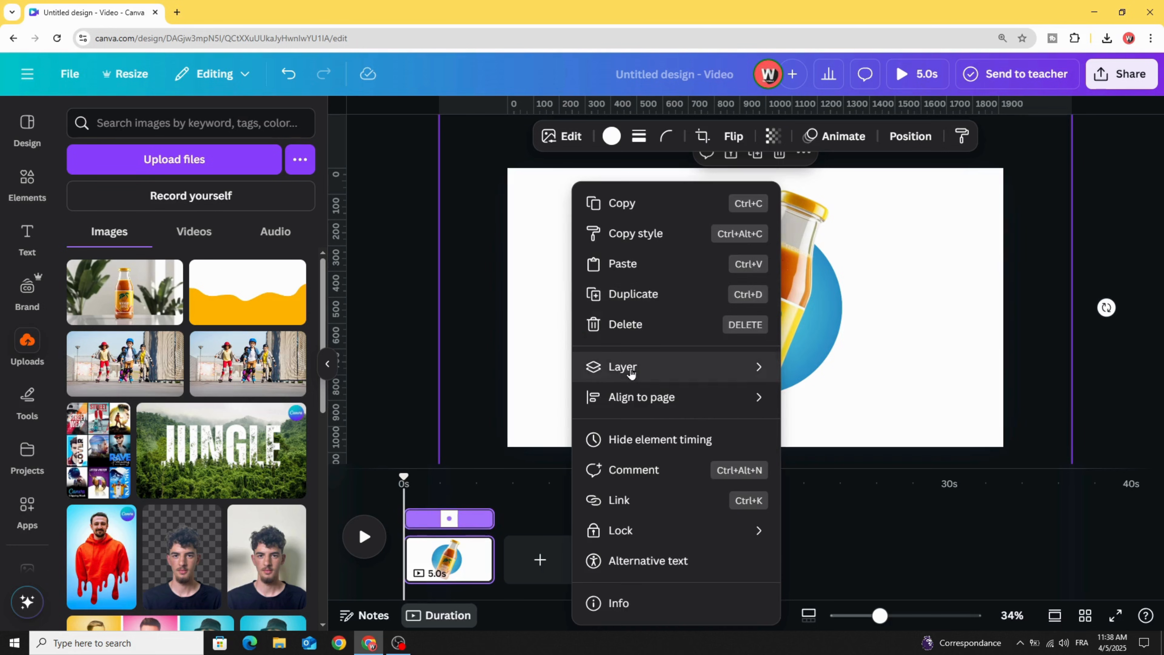
# Show the layers list, lengthen the scene clip to 6.2 seconds and select the circle for animation.
pyautogui.click(910, 136)
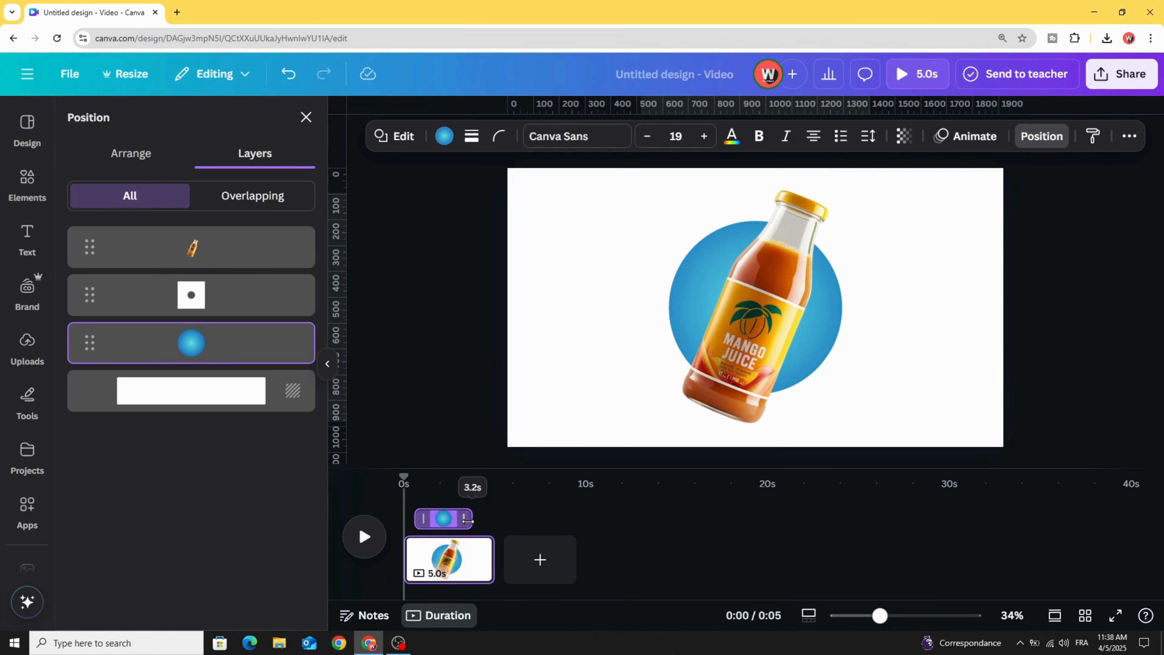
pyautogui.moveTo(465, 518); pyautogui.dragTo(482, 518)
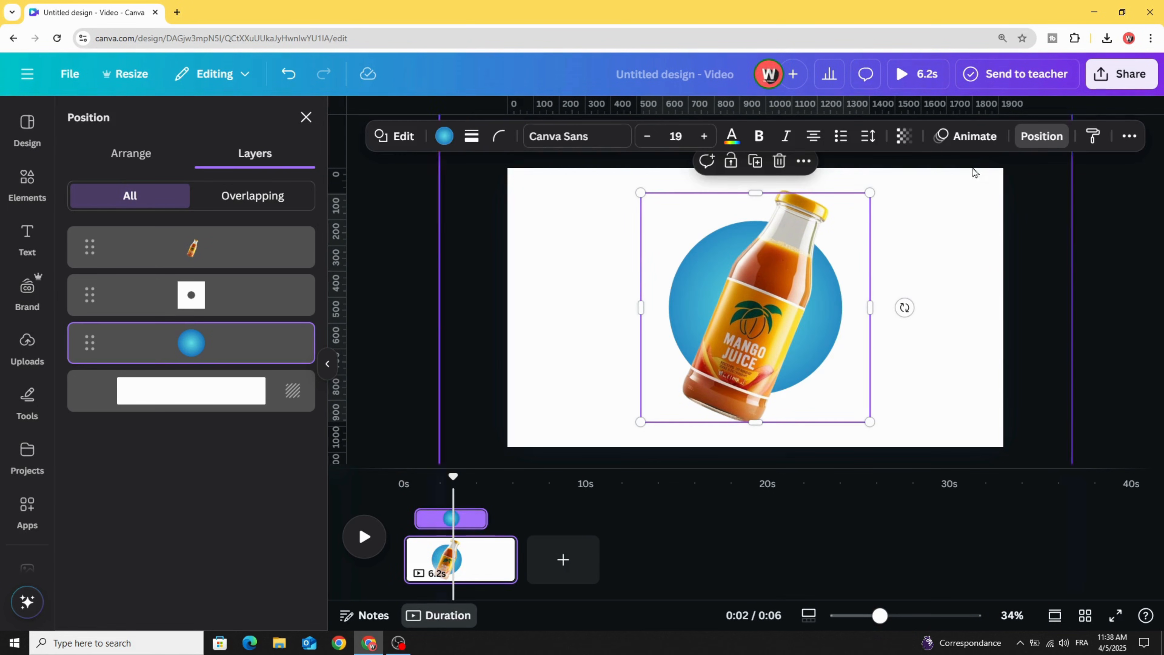
pyautogui.click(972, 135)
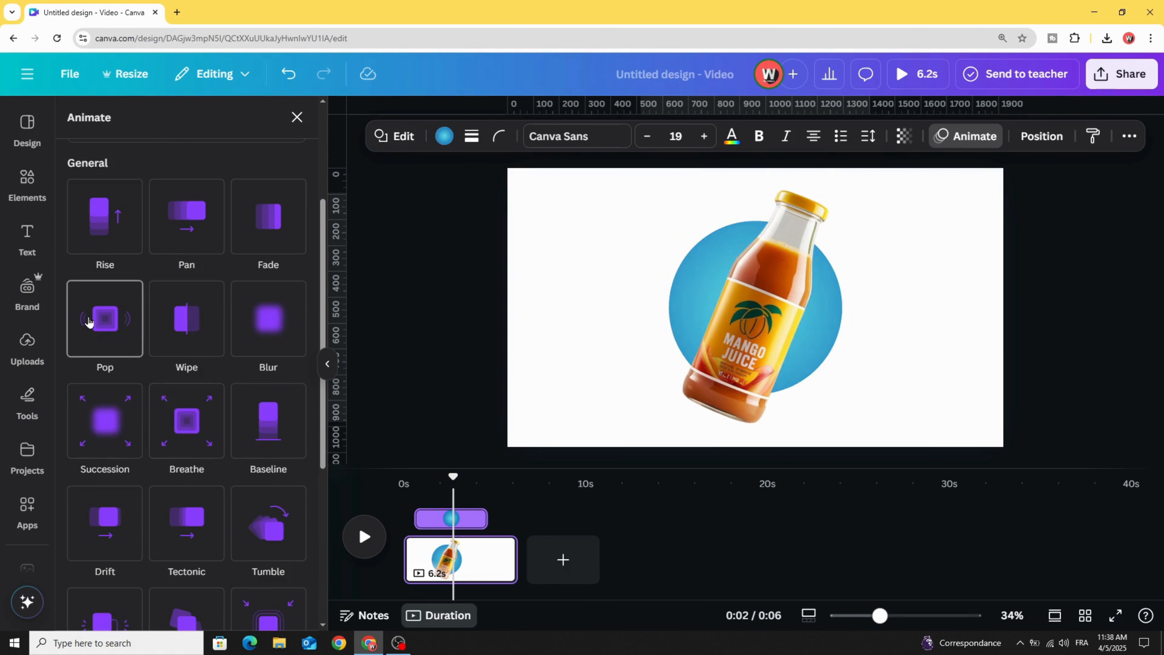
# Apply the Pop animation to the circle at a lowered speed, then select the tilted bottle.
pyautogui.click(105, 318)
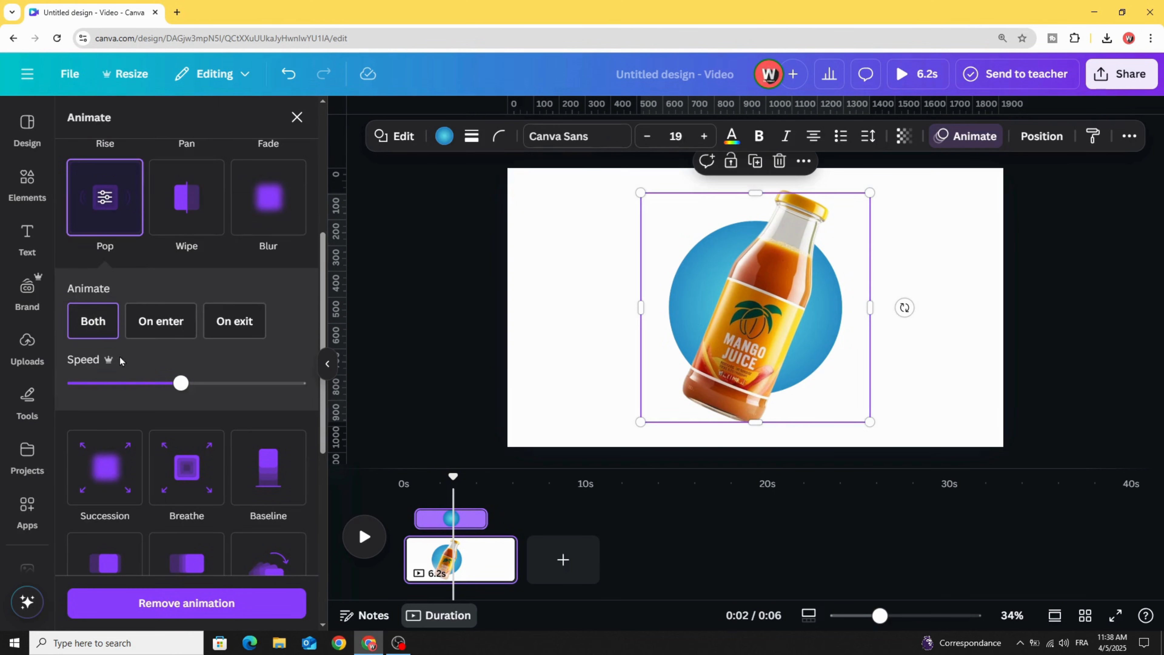
pyautogui.moveTo(181, 382); pyautogui.dragTo(104, 383)
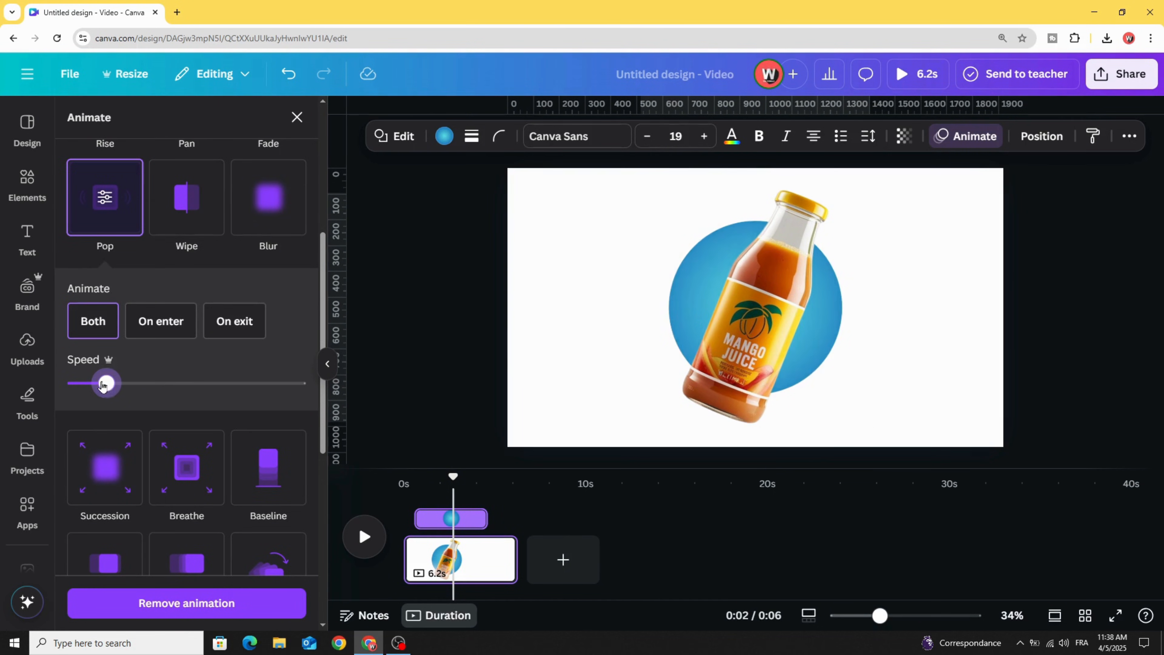
pyautogui.moveTo(104, 383); pyautogui.dragTo(74, 383)
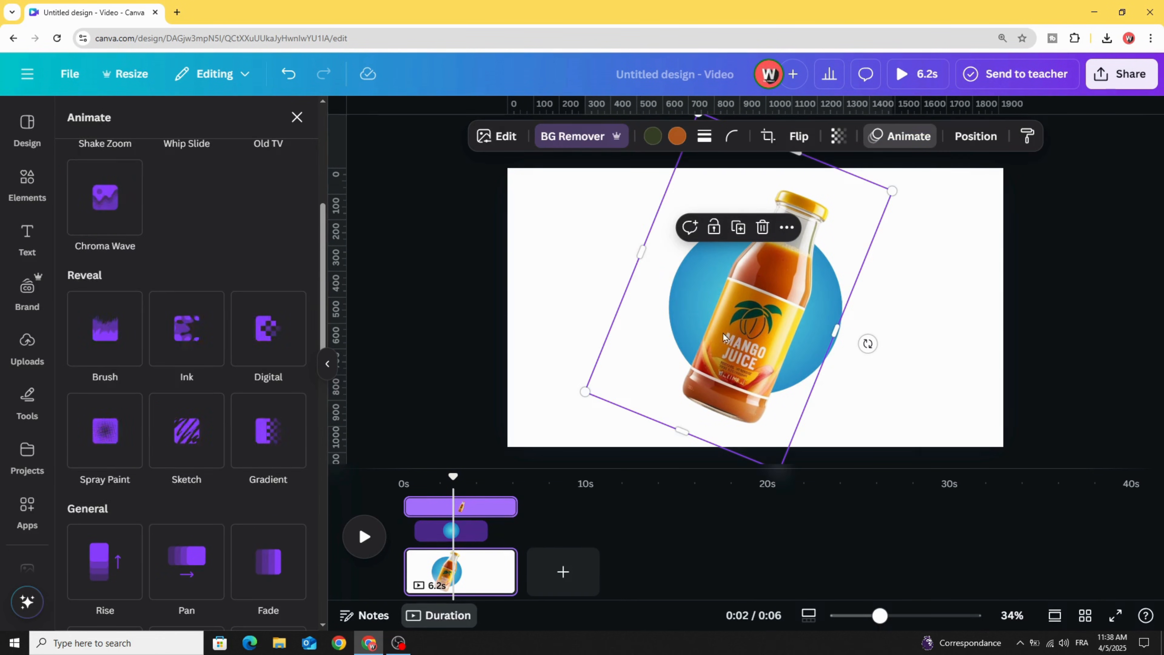
# Apply Baseline to the bottle at minimum speed on both enter and exit, toggling Reverse exit.
pyautogui.scroll(-3)
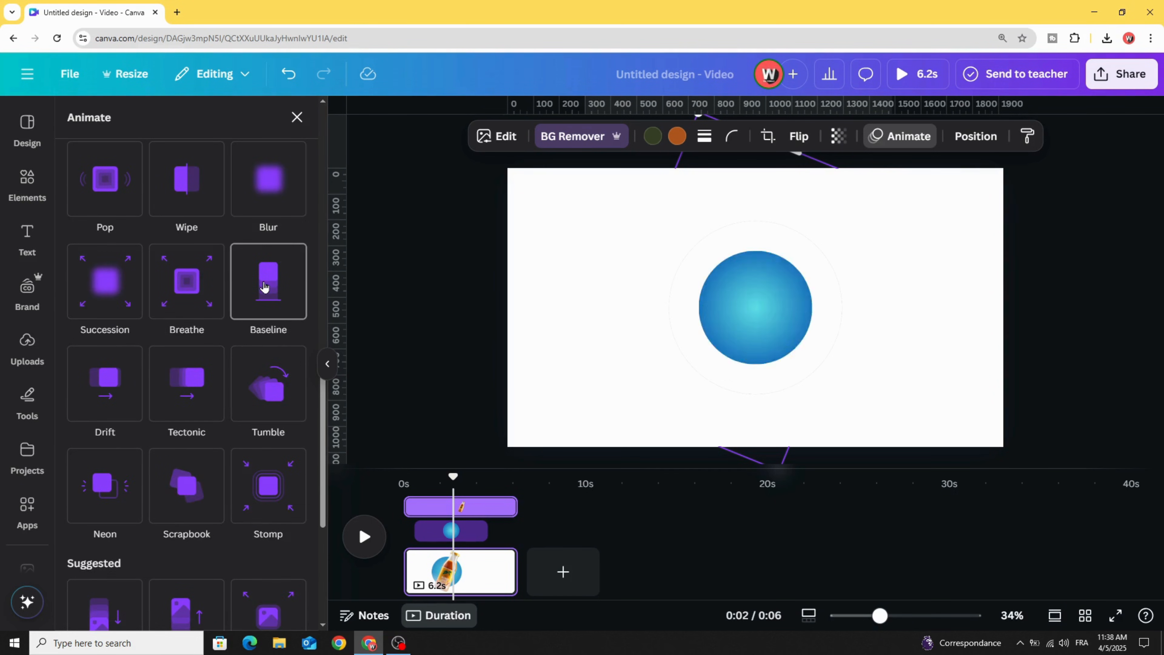
pyautogui.click(267, 280)
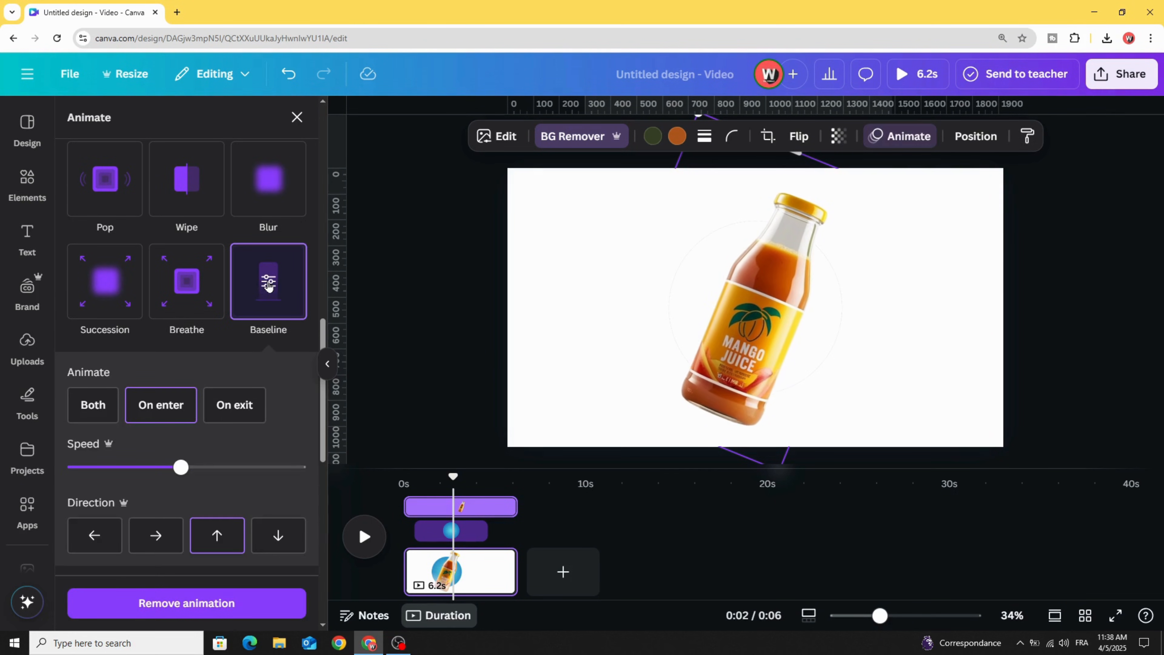
pyautogui.moveTo(181, 467); pyautogui.dragTo(91, 467)
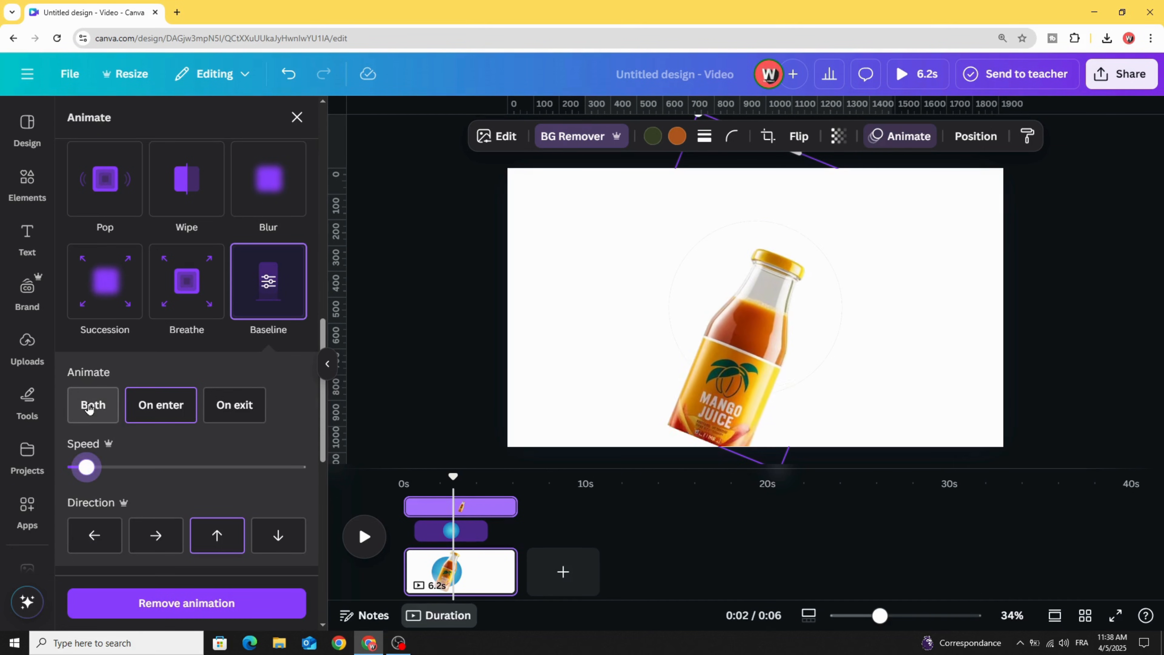
pyautogui.scroll(-3)
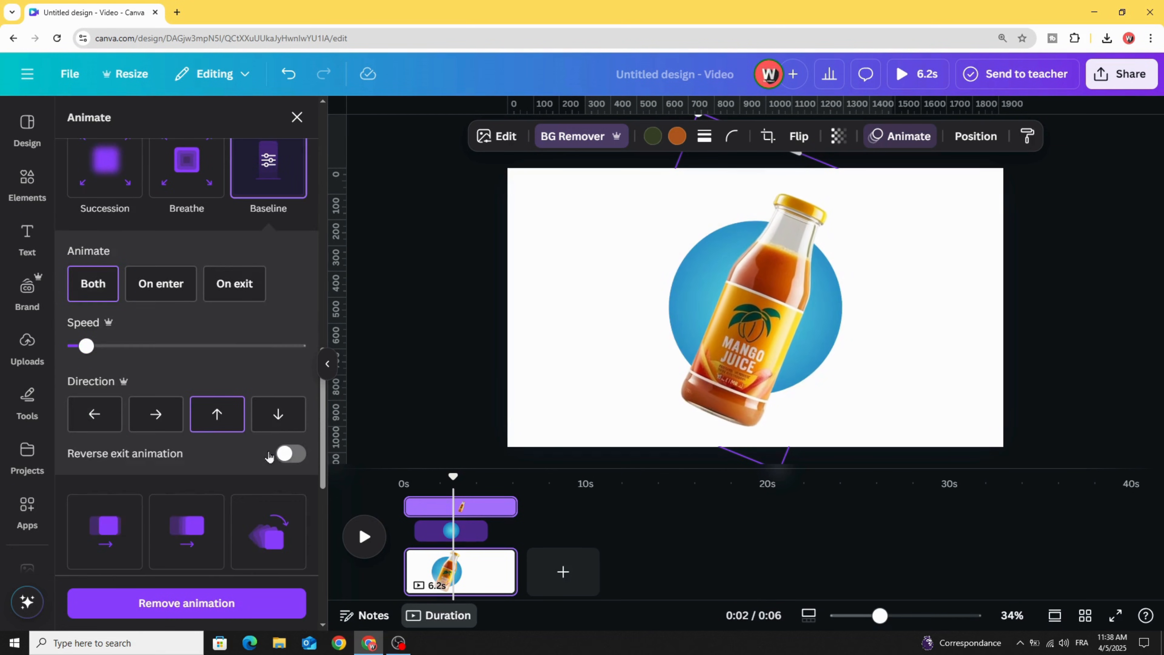
pyautogui.click(288, 453)
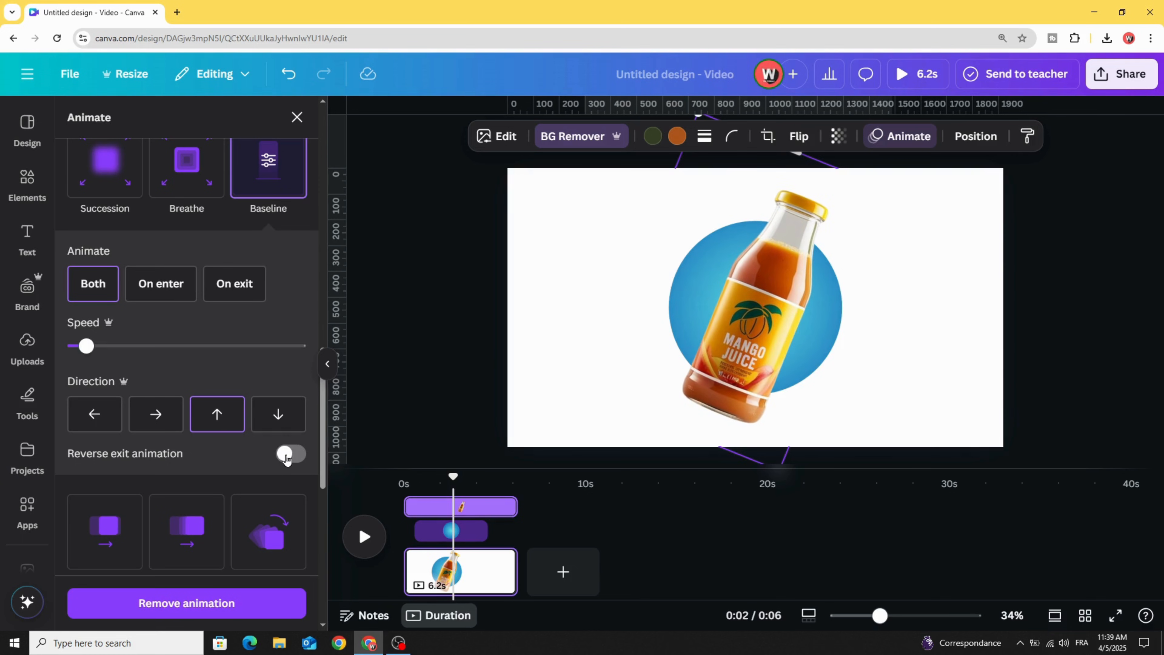
pyautogui.click(292, 453)
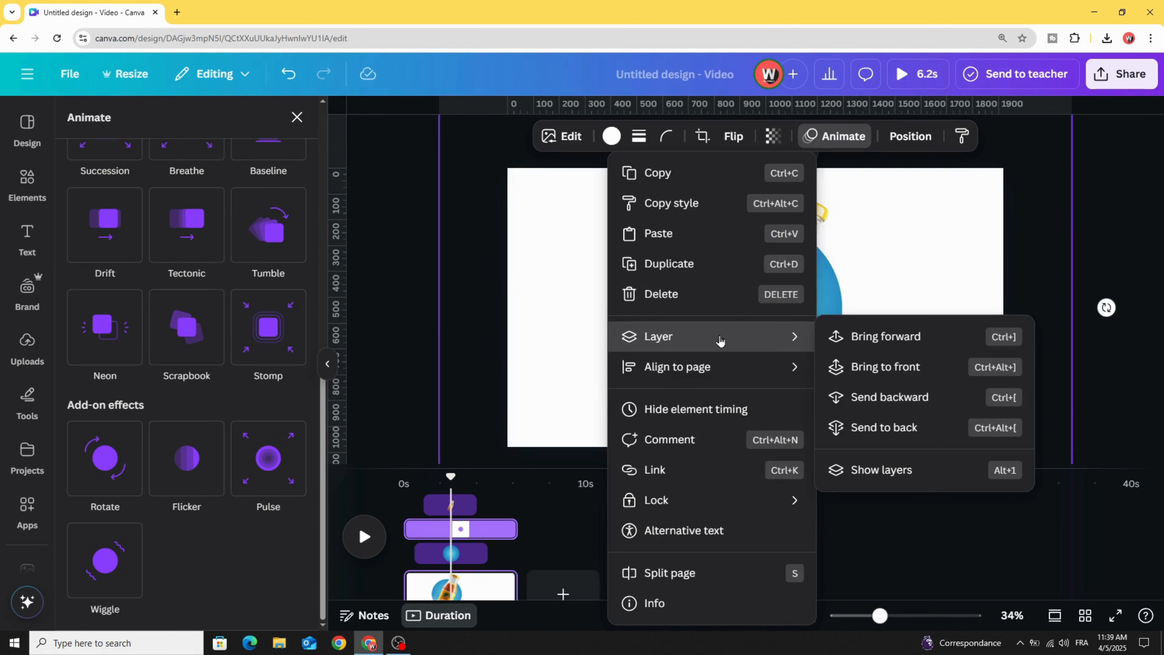
pyautogui.moveTo(880, 469)
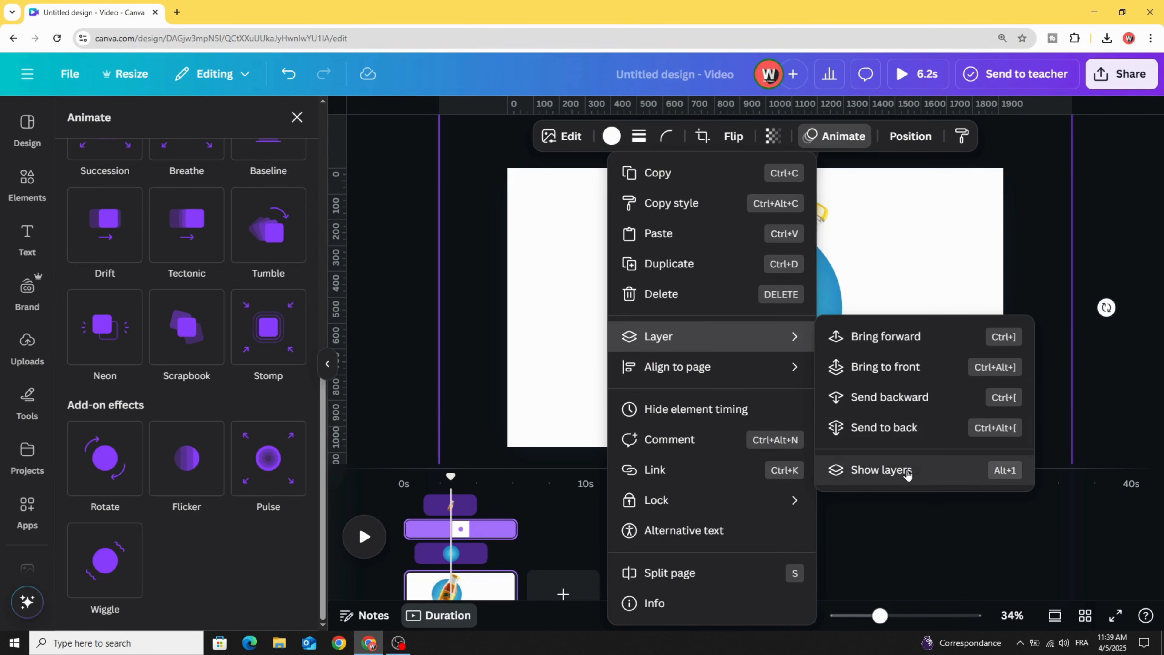
# Bring the white mask copy to the top layer and align its opening over the blue circle.
pyautogui.click(882, 470)
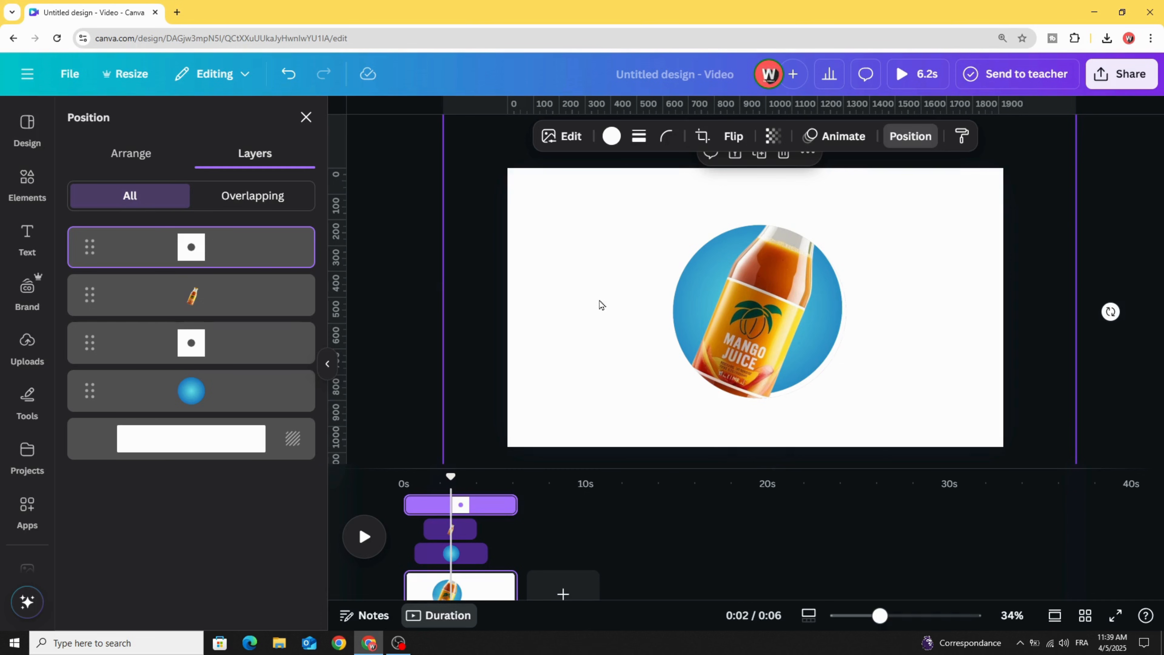
pyautogui.moveTo(754, 319); pyautogui.dragTo(754, 308)
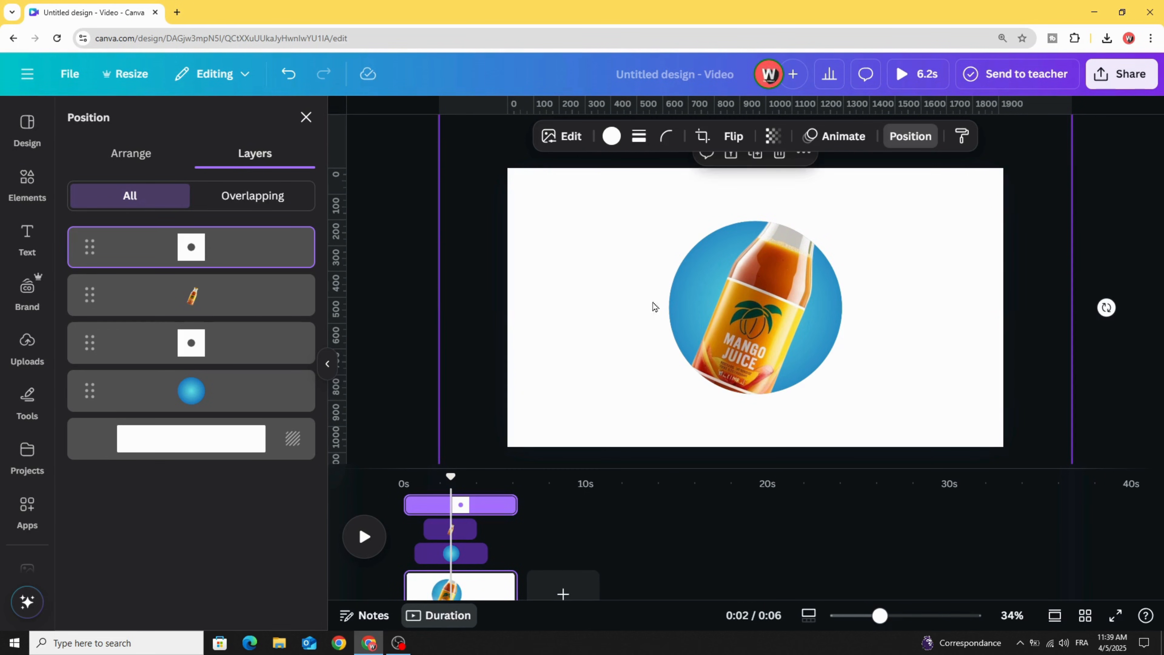
pyautogui.moveTo(882, 616); pyautogui.dragTo(859, 615)
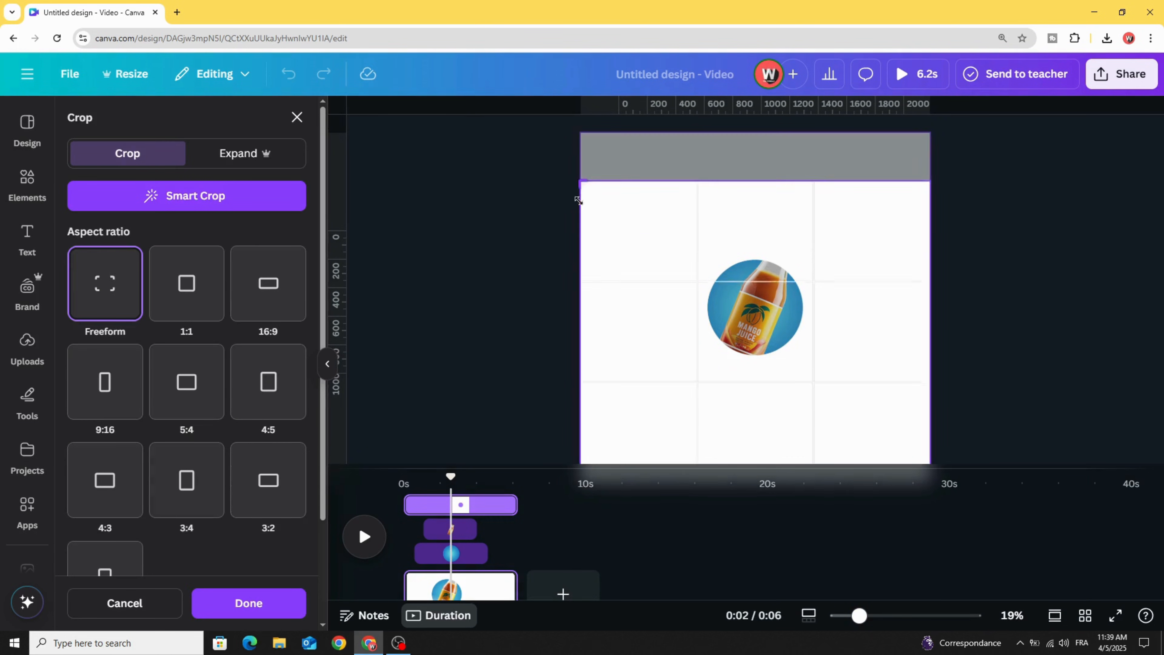
# Crop the front white mask's top edge down to the circle's middle, revealing the bottle's upper half.
pyautogui.moveTo(578, 183); pyautogui.dragTo(578, 314)
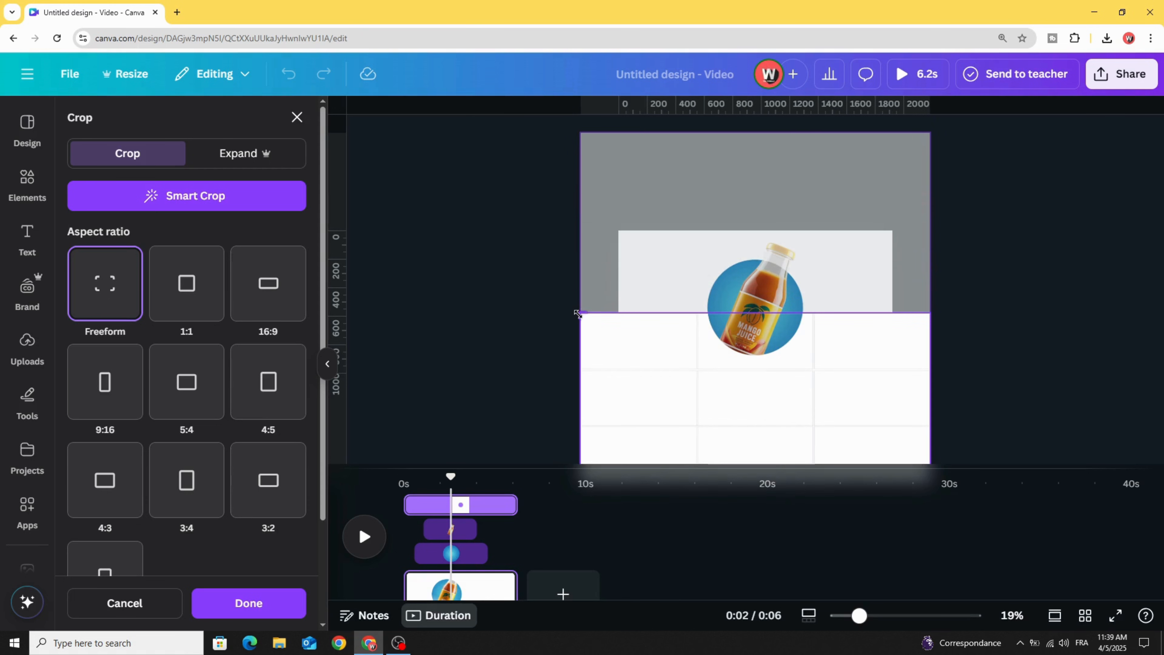